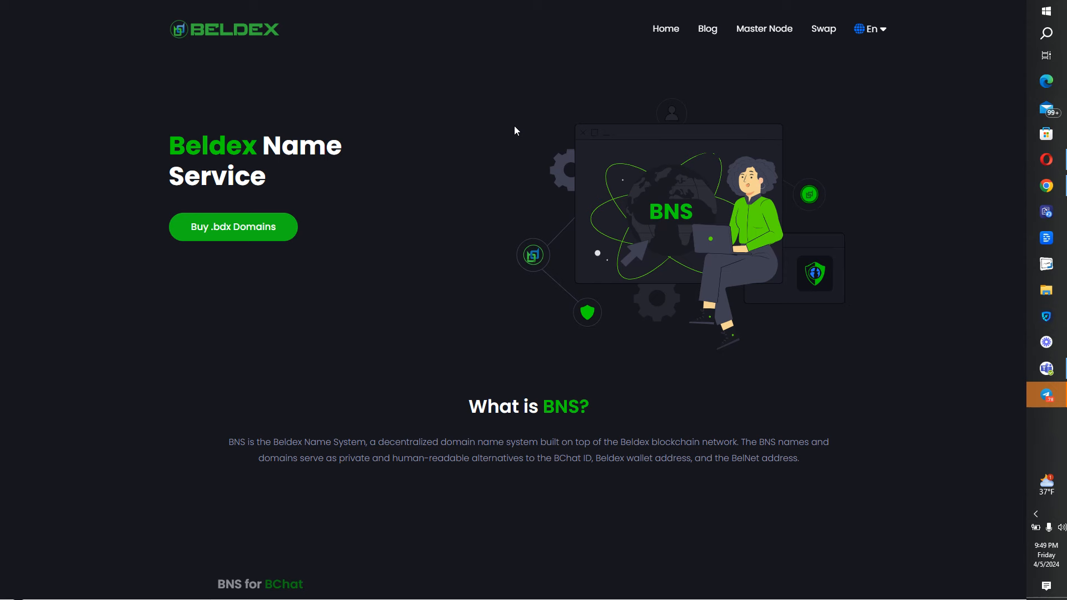
Scroll the BNS page past How BNS Works and Advantages to the Registration Guide videos.
scroll(down, 3)
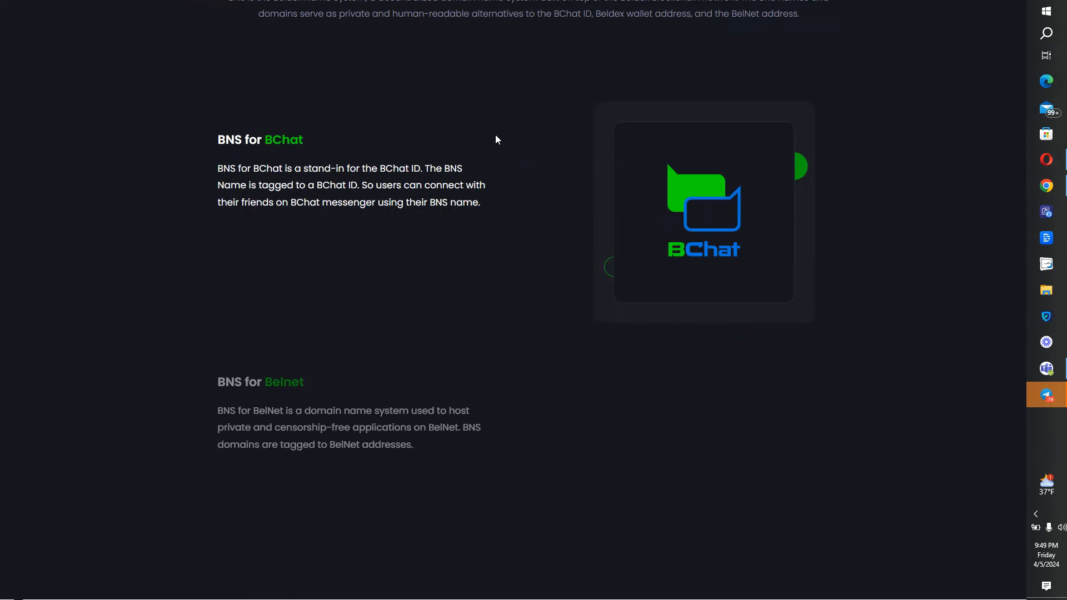
scroll(down, 3)
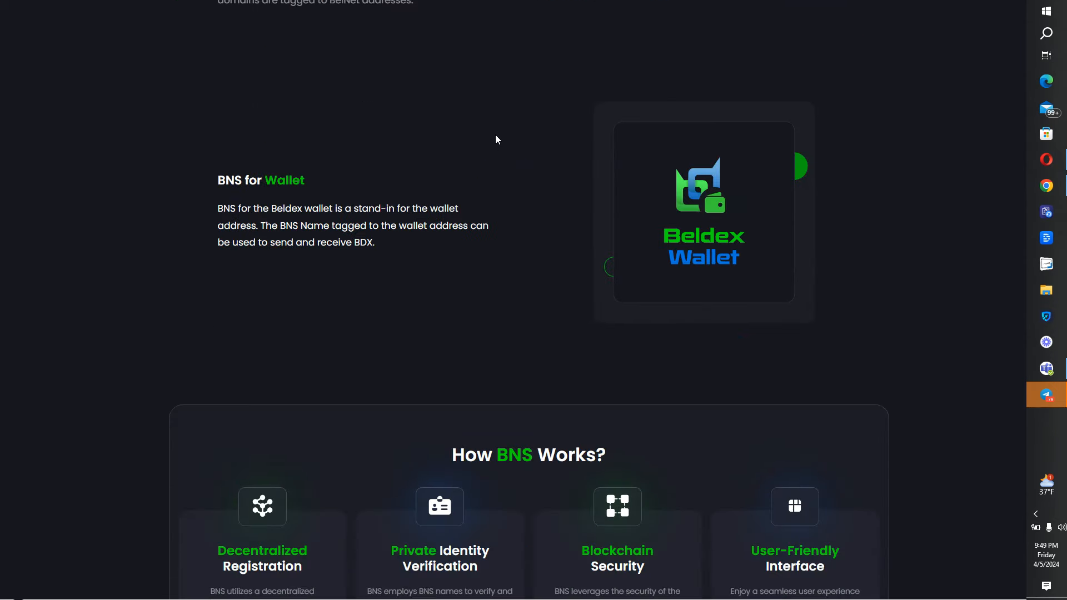
scroll(down, 3)
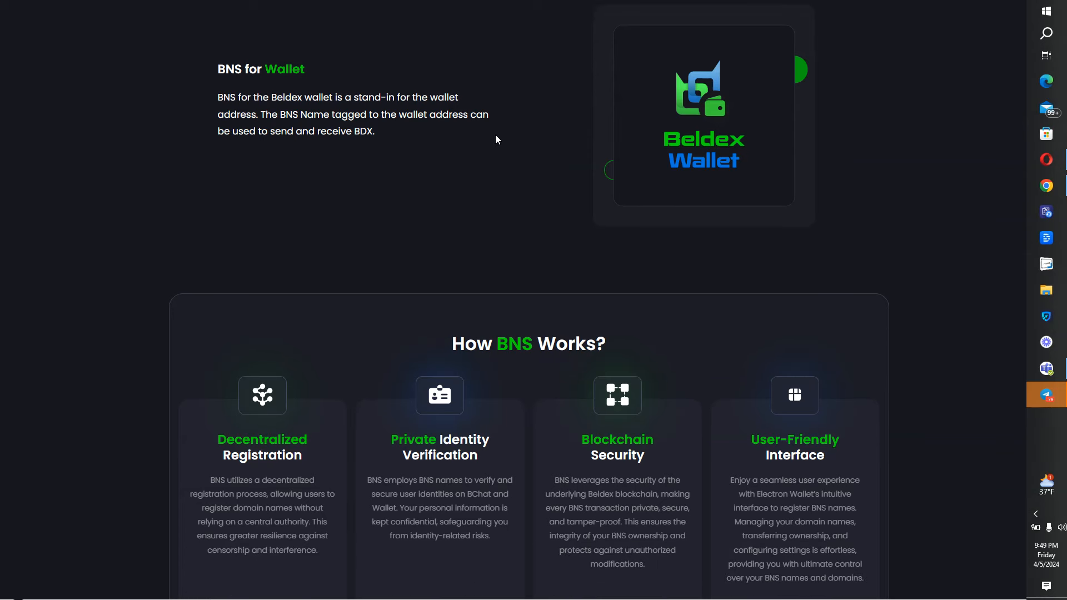
scroll(down, 3)
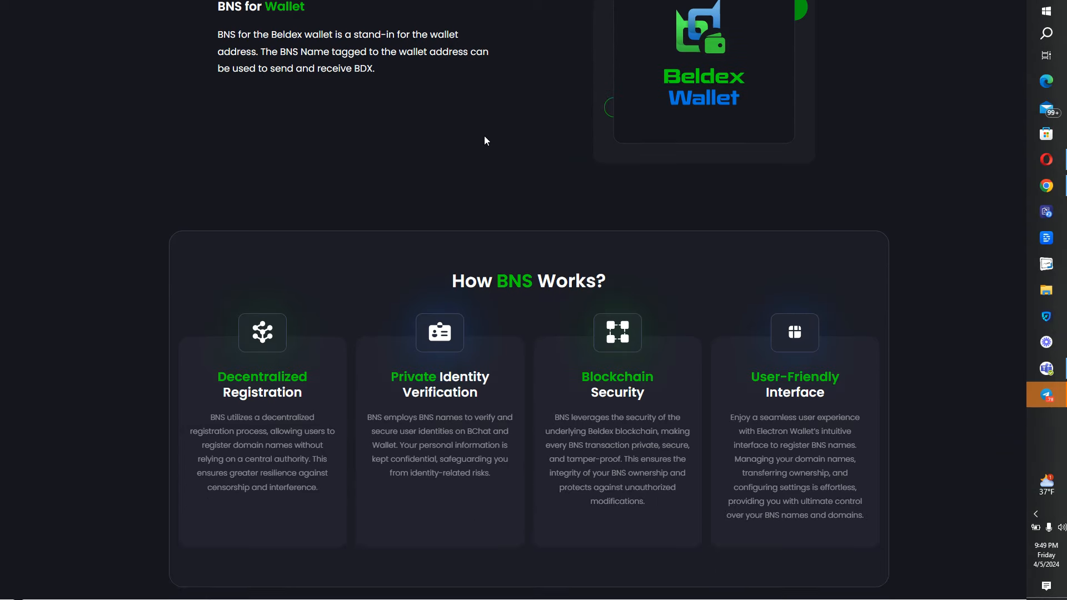
scroll(down, 3)
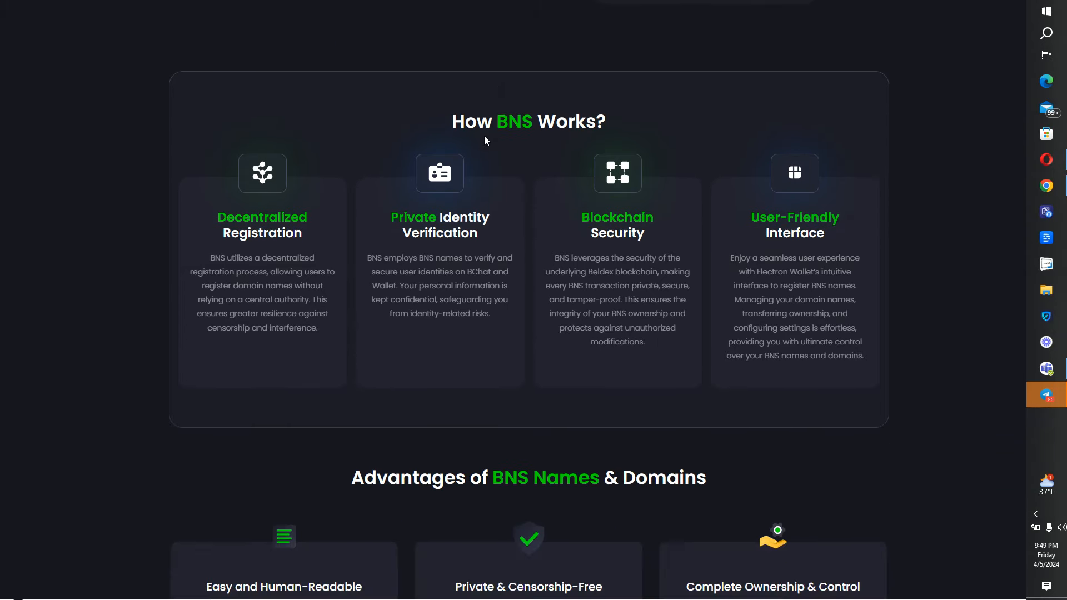
scroll(down, 3)
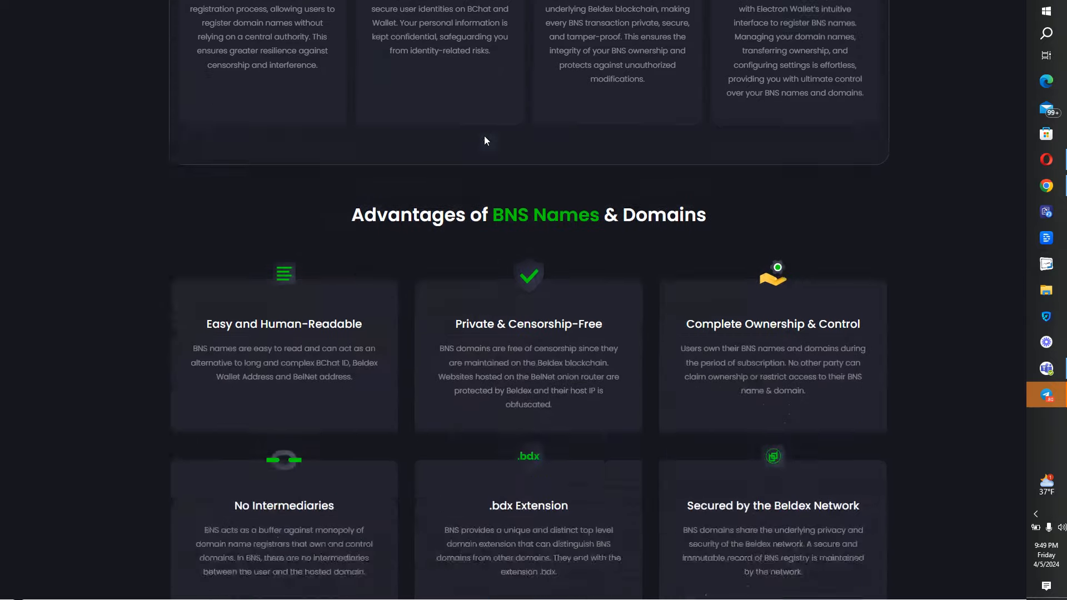
scroll(down, 3)
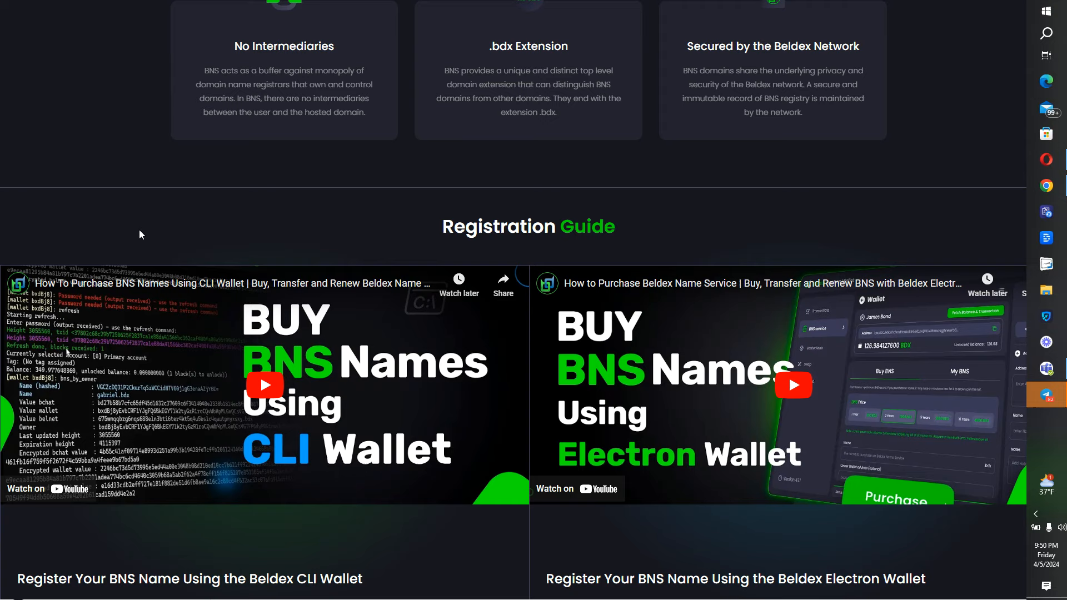
Scroll to the 'Buy BNS Names Using Electron Wallet' video and play it.
scroll(down, 3)
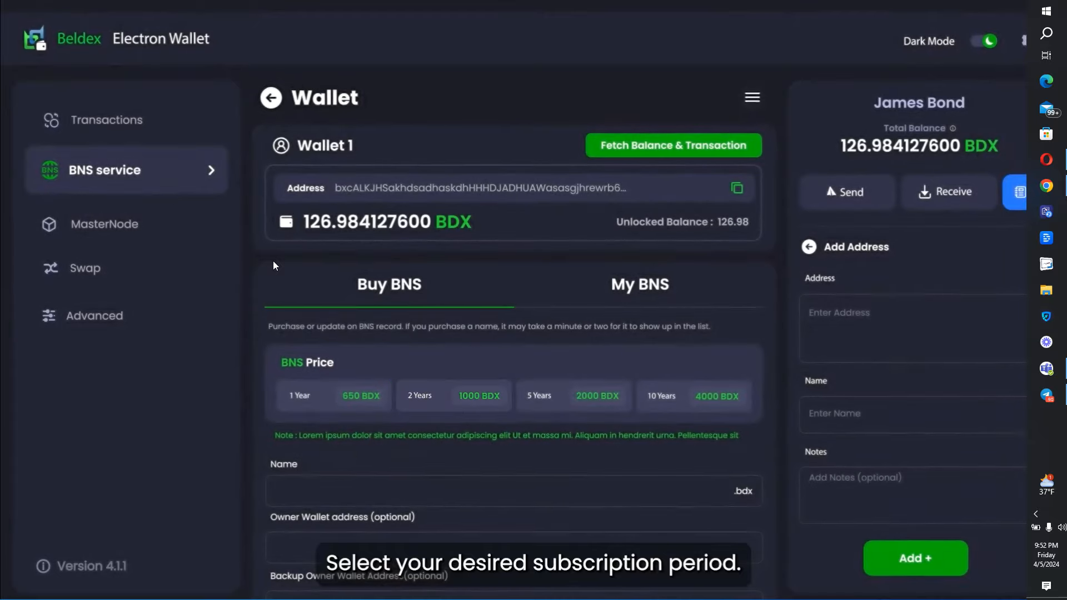
Enter the name Angelena for 2 Years, owner addresses, BChat ID and Belnet ID.
text(Angelena)
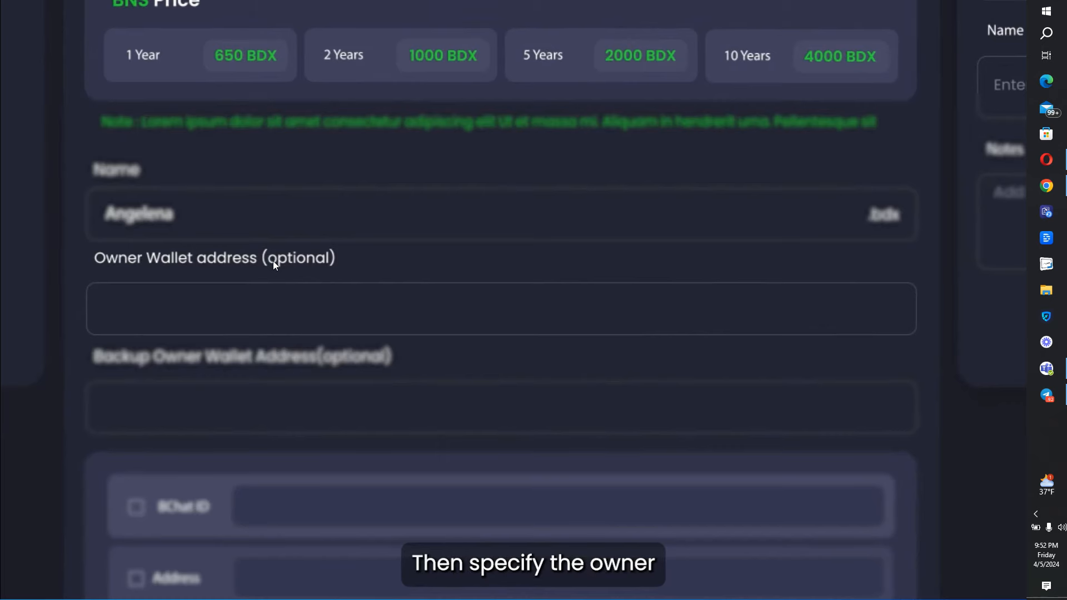
text(bxckutrfgakhds)
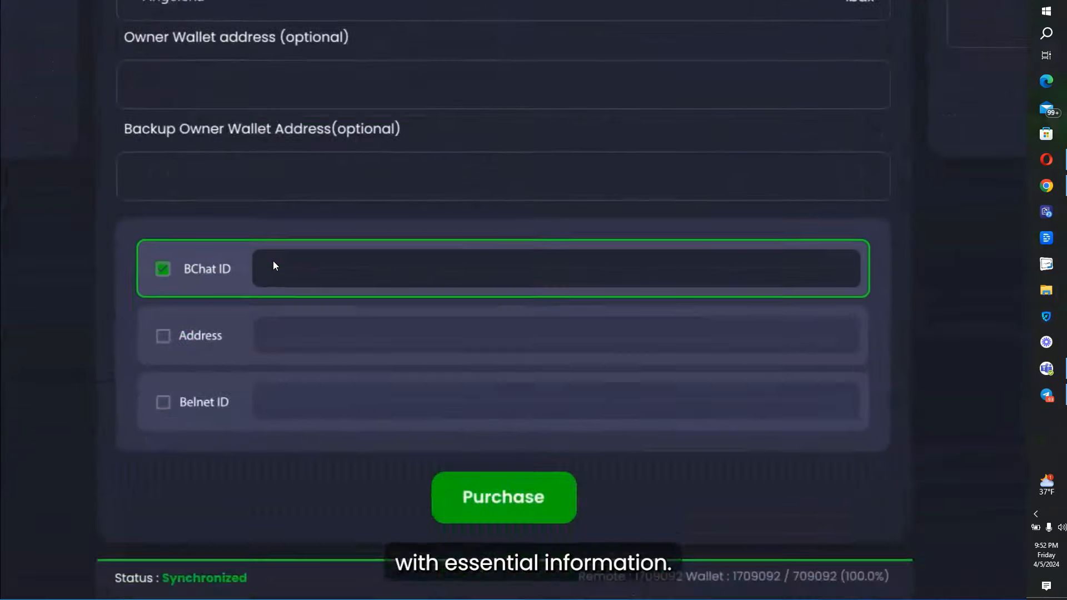
text(bd46c59f49a1d61574493a091b8b1475a622a934ef8a50e439a62278d922a8b)
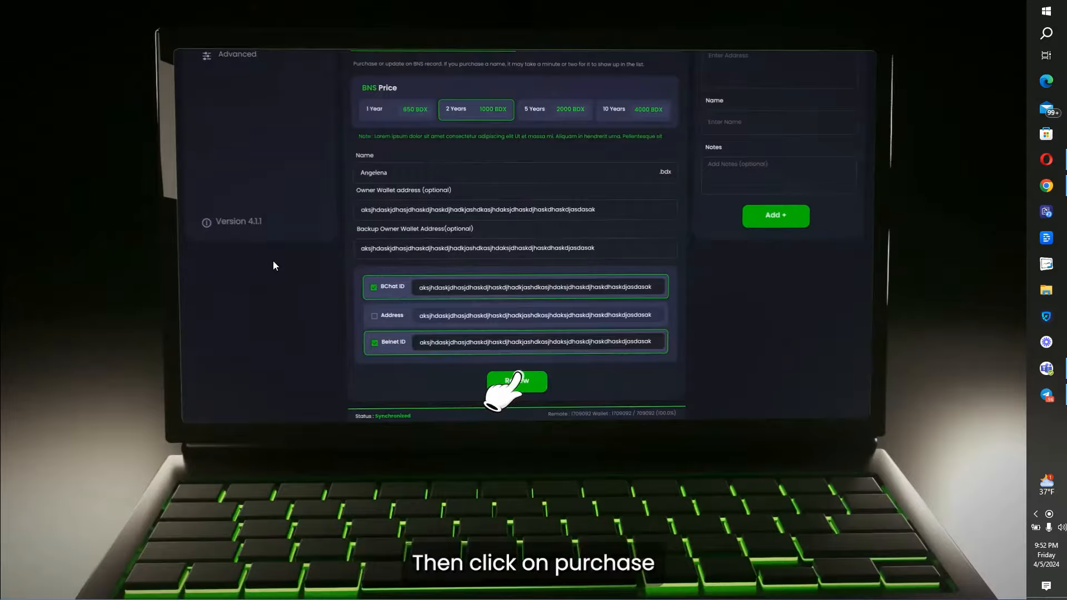
Purchase Angelena.bdx for 2 Years and confirm the purchase.
click(515, 382)
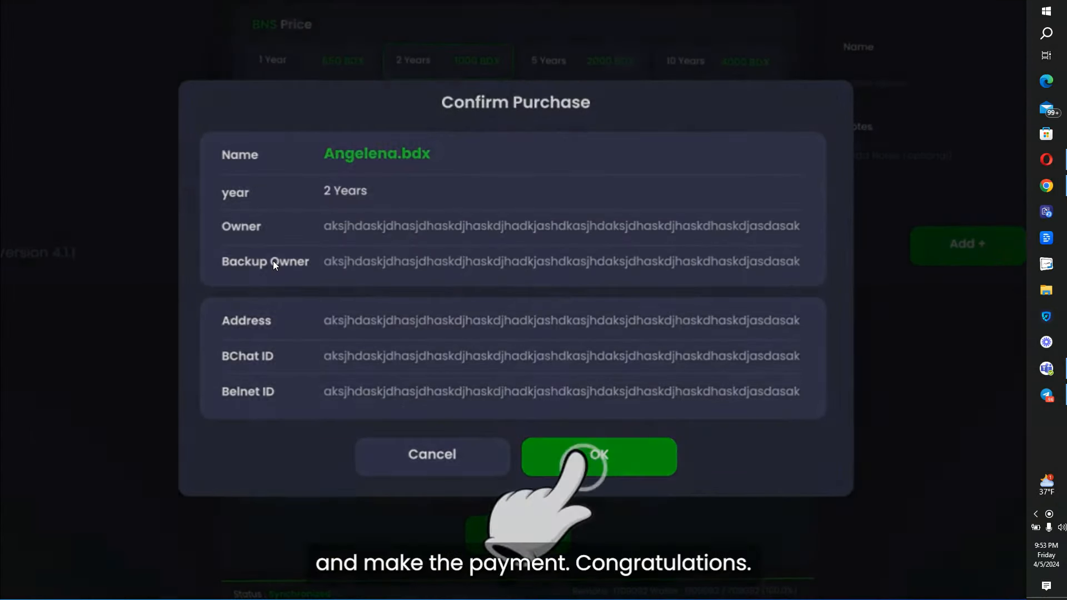
click(598, 455)
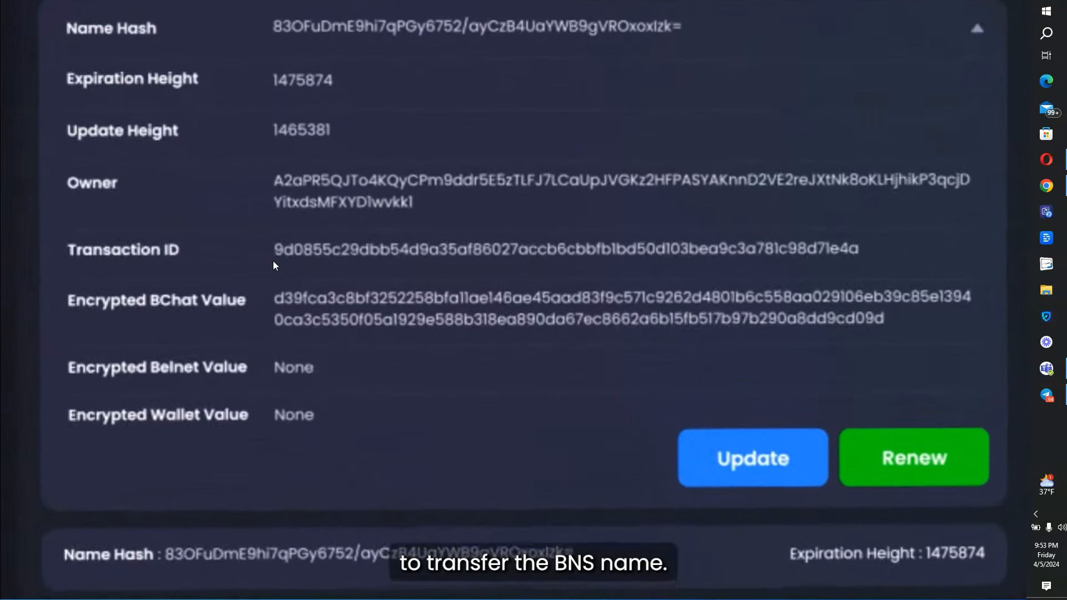
Update Angelena.bdx's owner details, submit the transfer and confirm it.
click(752, 457)
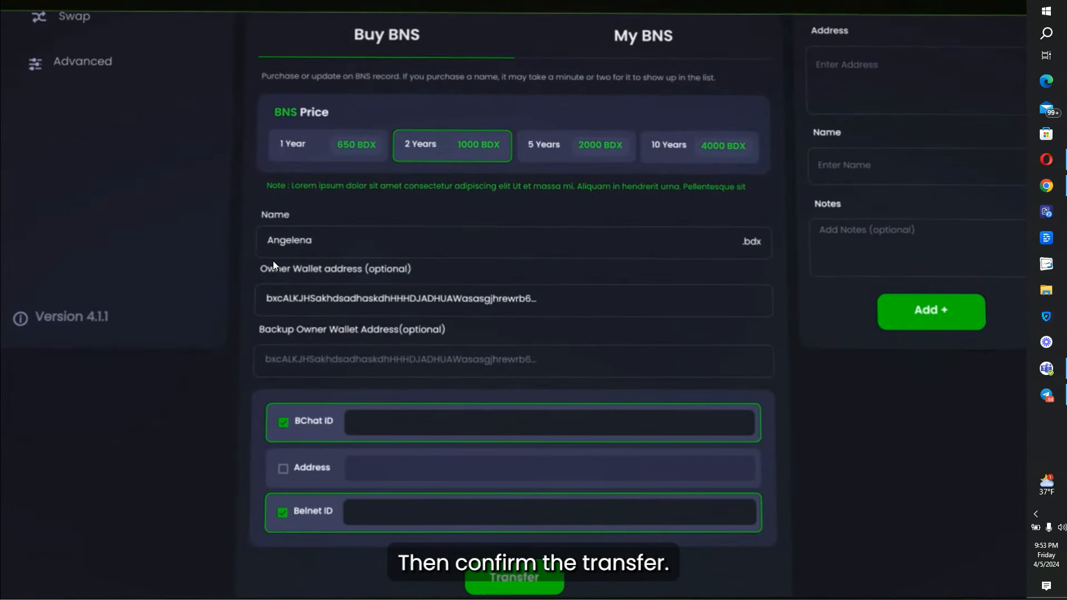
click(513, 577)
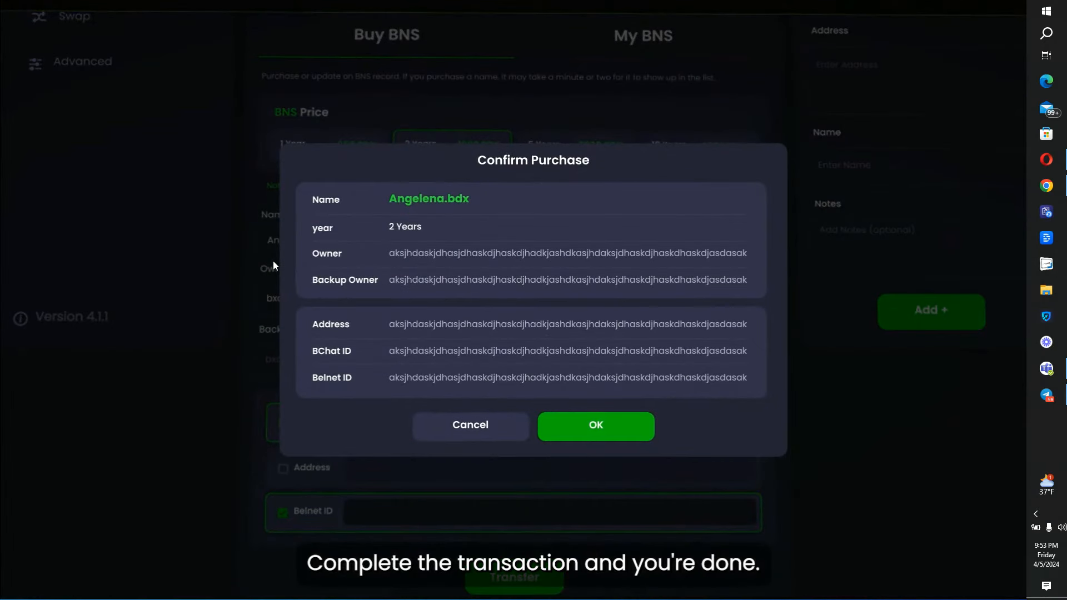
click(595, 425)
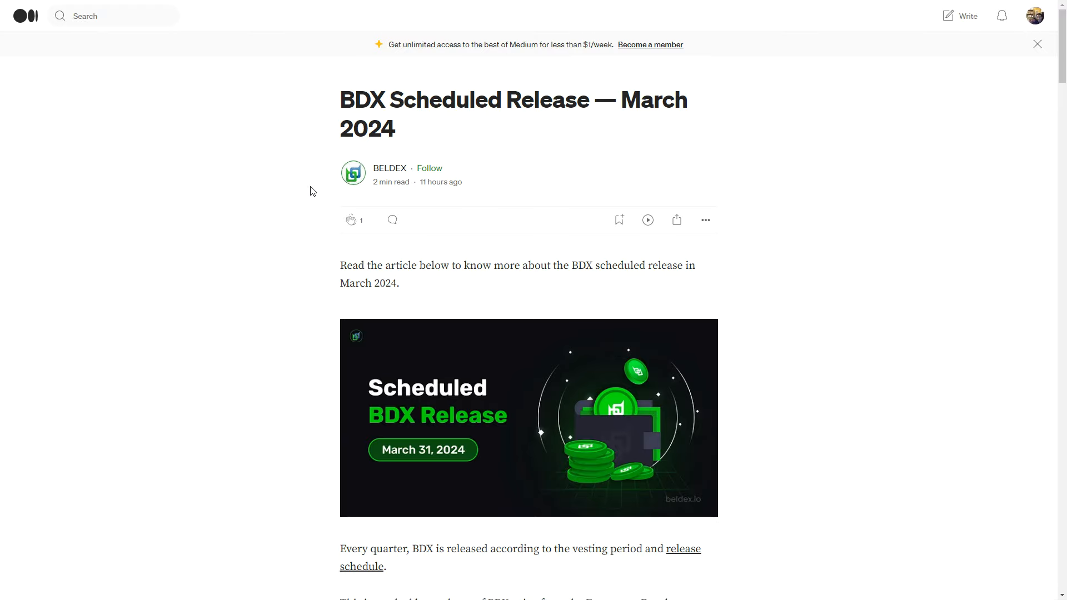
Scroll the March 2024 release article down to the Designated Wallets with Funds section.
scroll(down, 3)
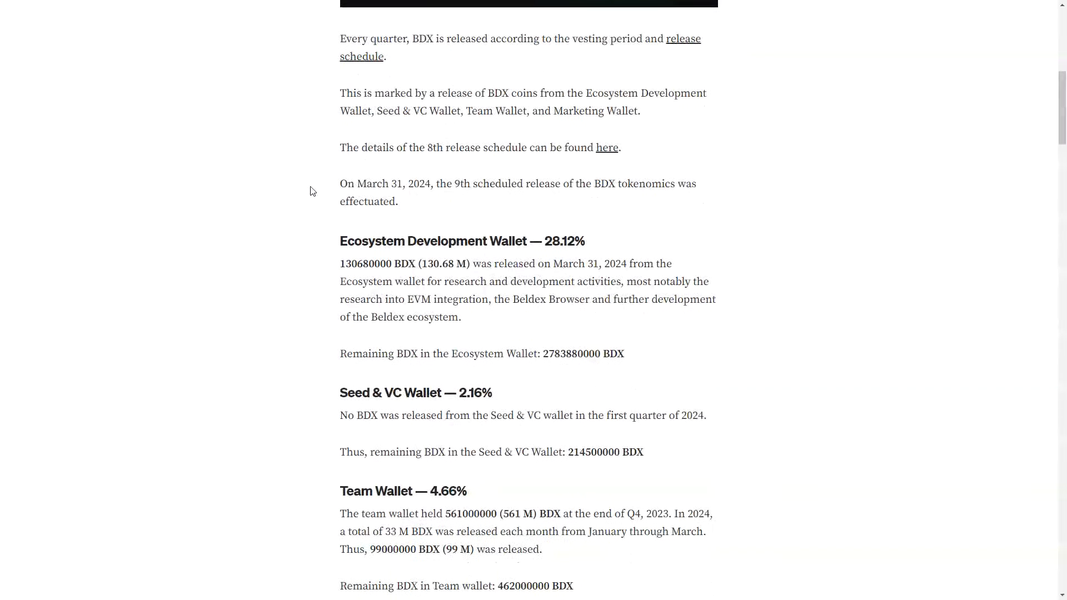
scroll(down, 3)
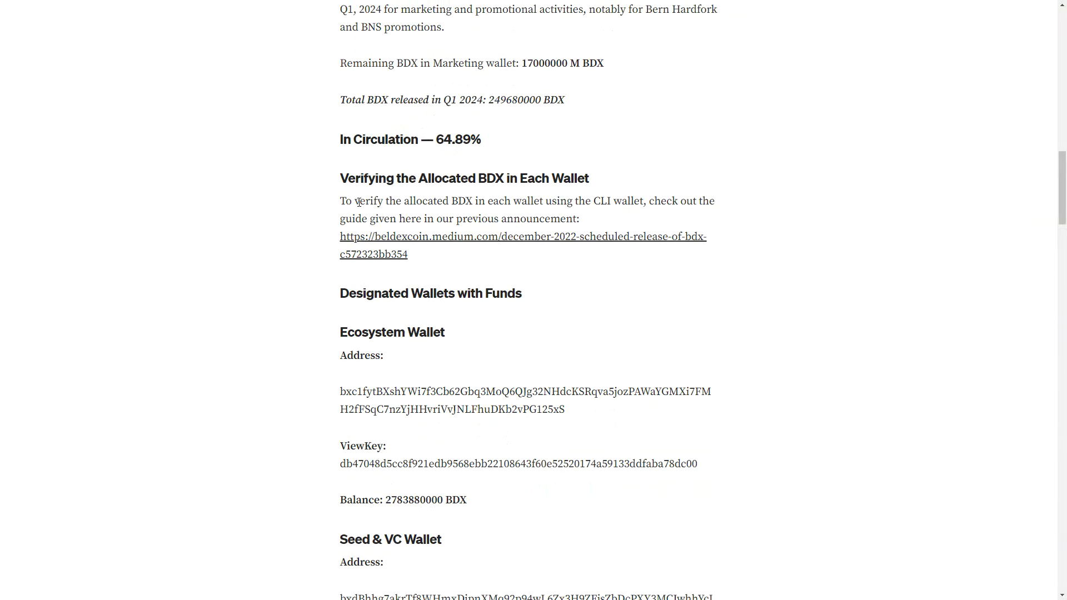
mouse_move(383, 261)
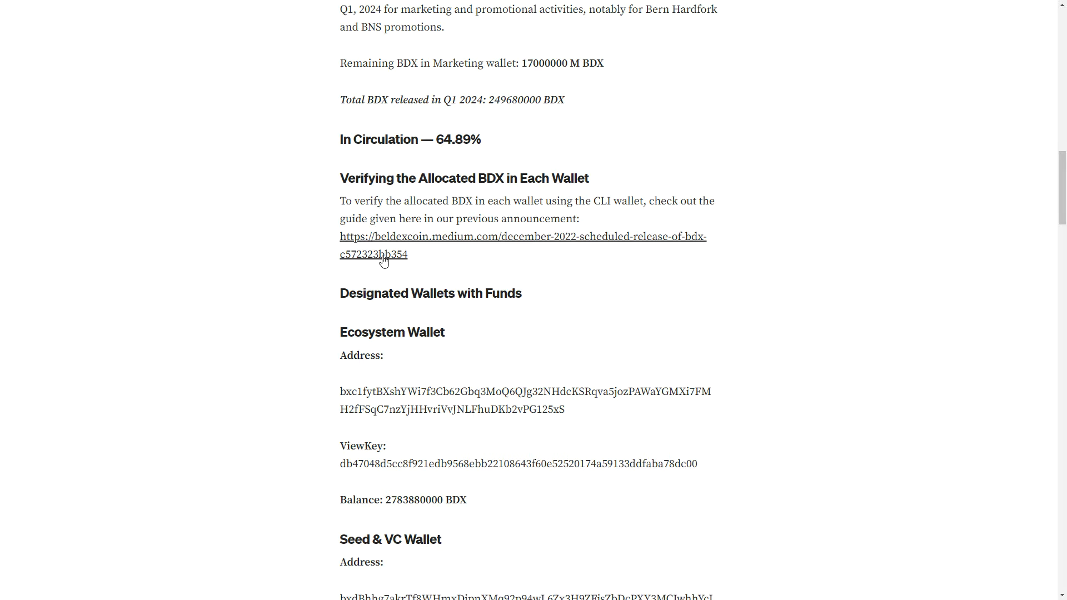
scroll(down, 3)
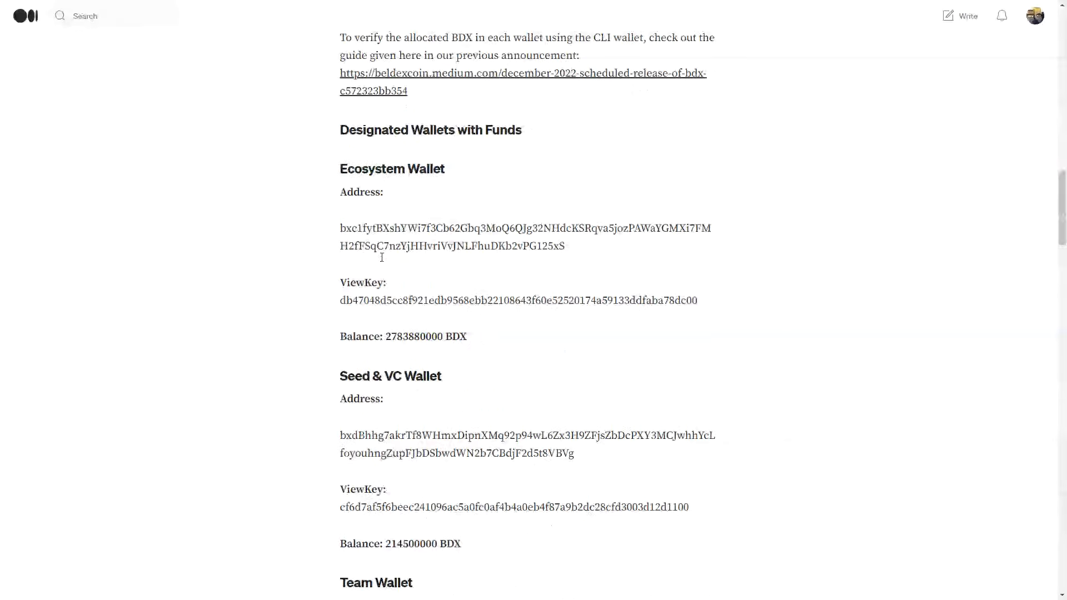
scroll(down, 3)
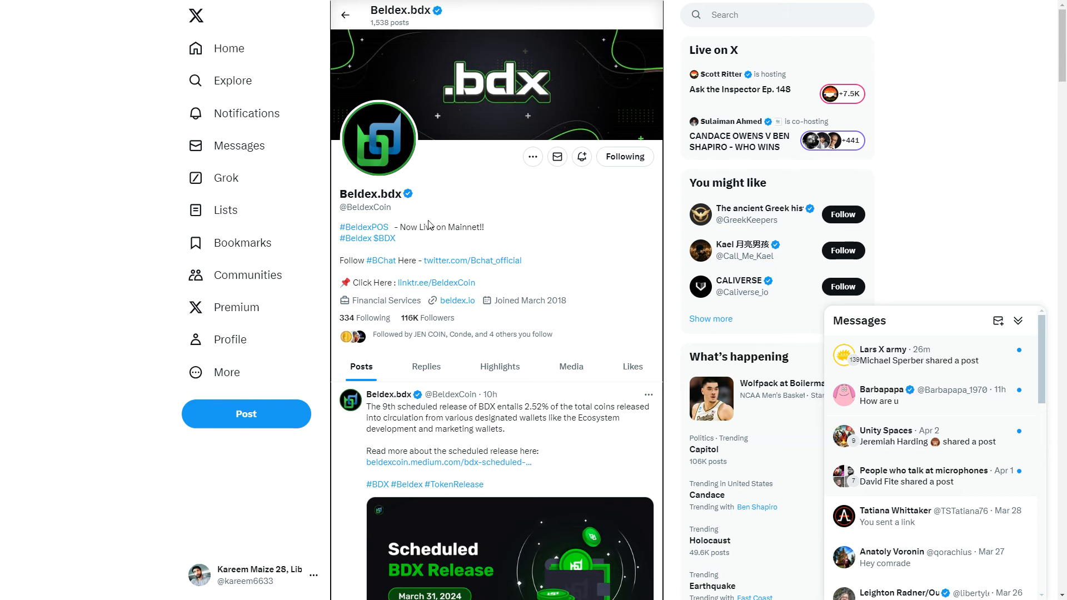
Scroll the Beldex.bdx timeline through release, KuCoin contest and quiz posts.
scroll(down, 3)
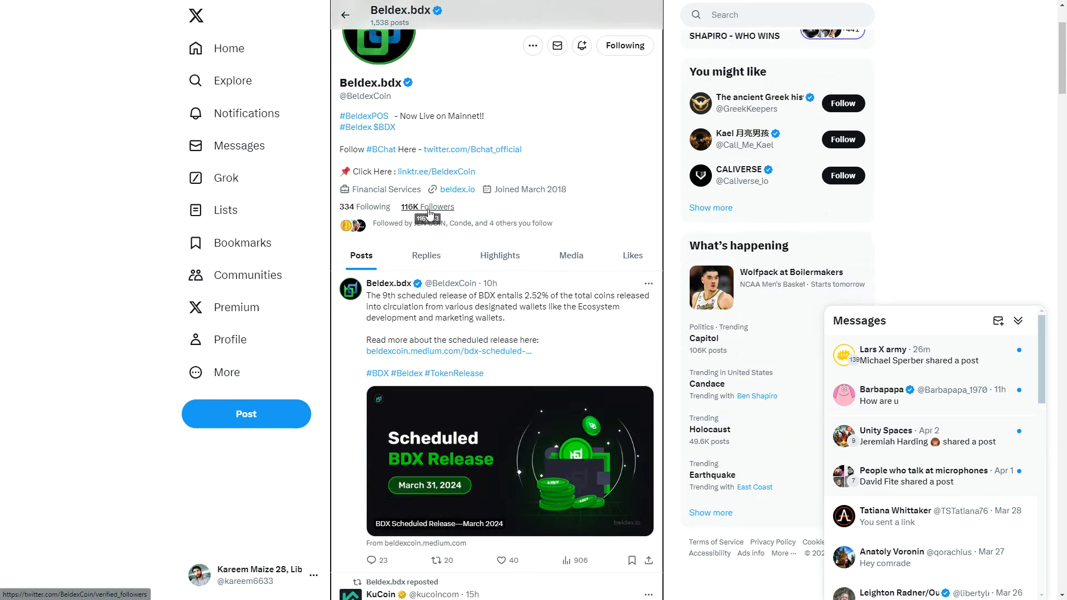
scroll(down, 3)
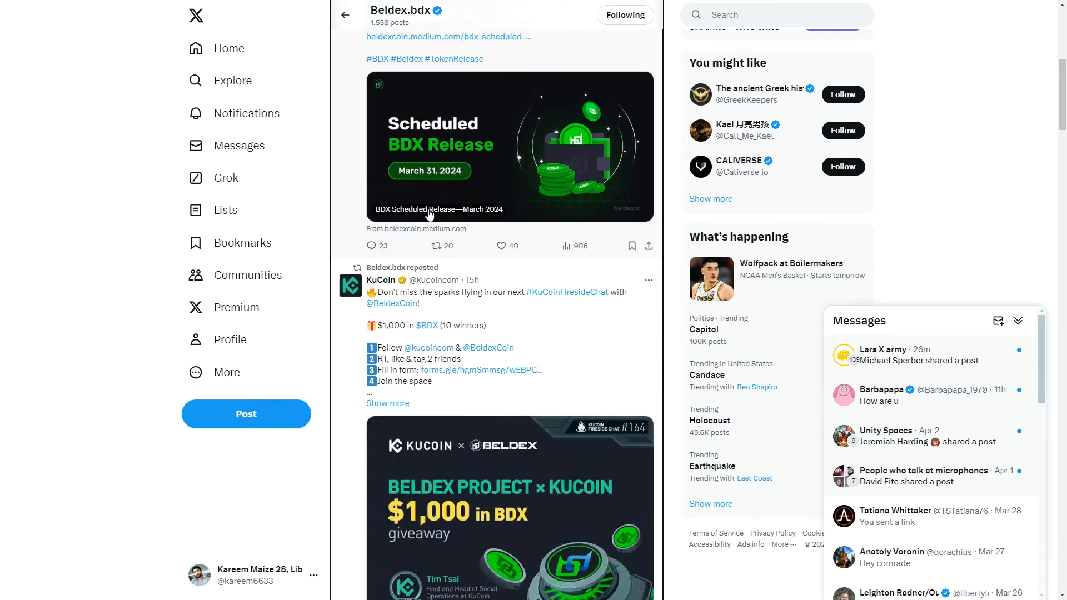
scroll(down, 3)
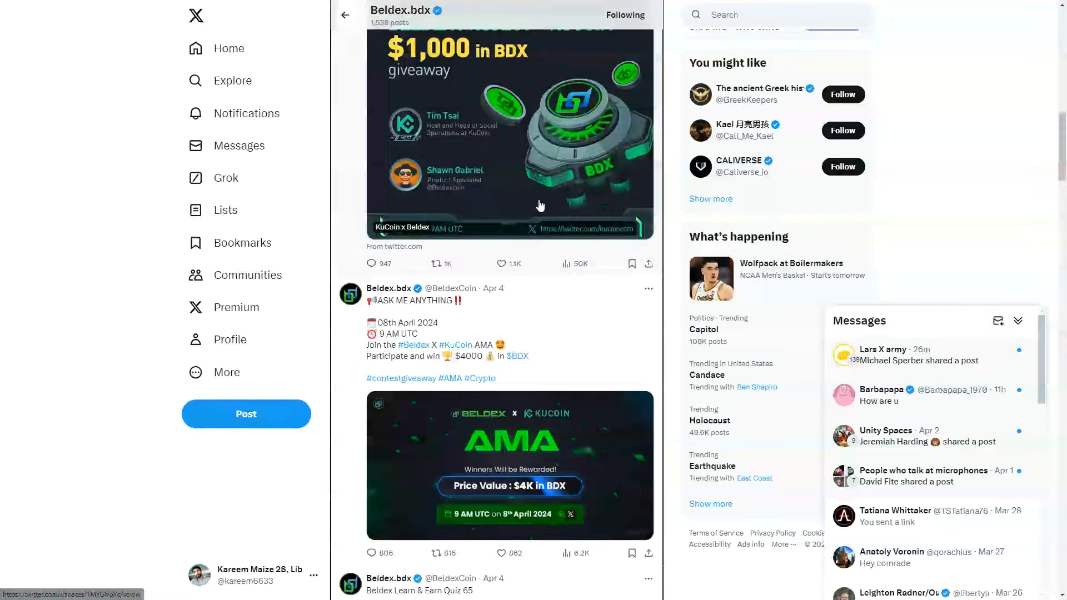
scroll(down, 3)
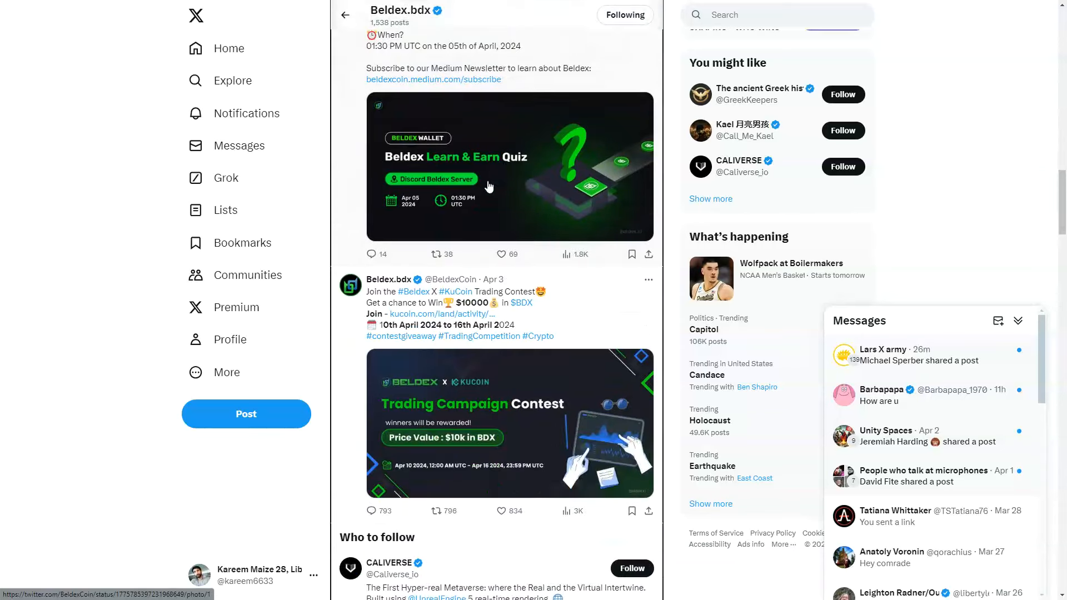
scroll(down, 3)
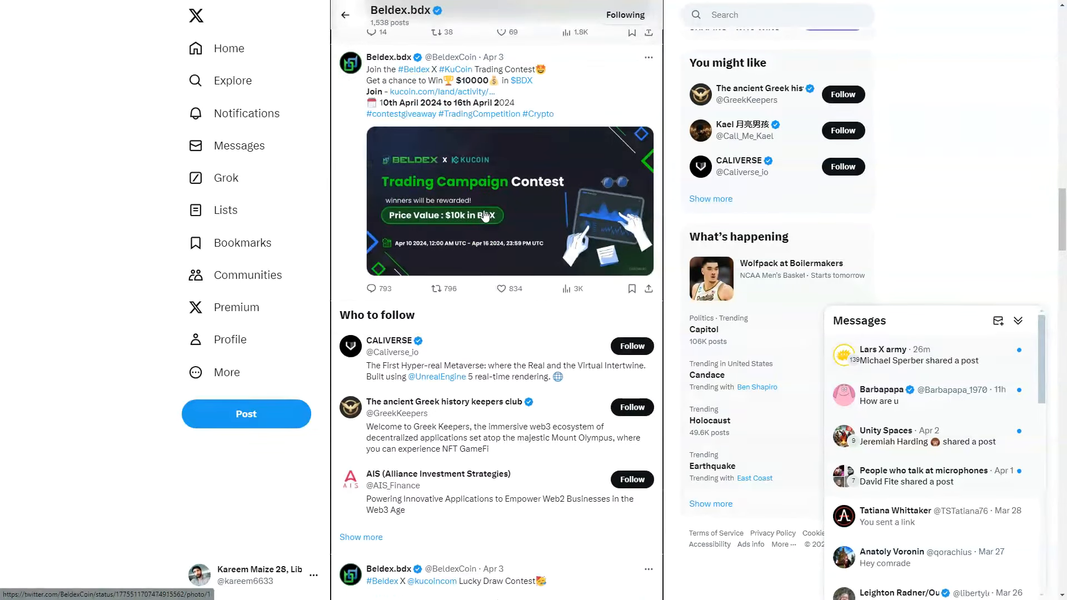
scroll(down, 3)
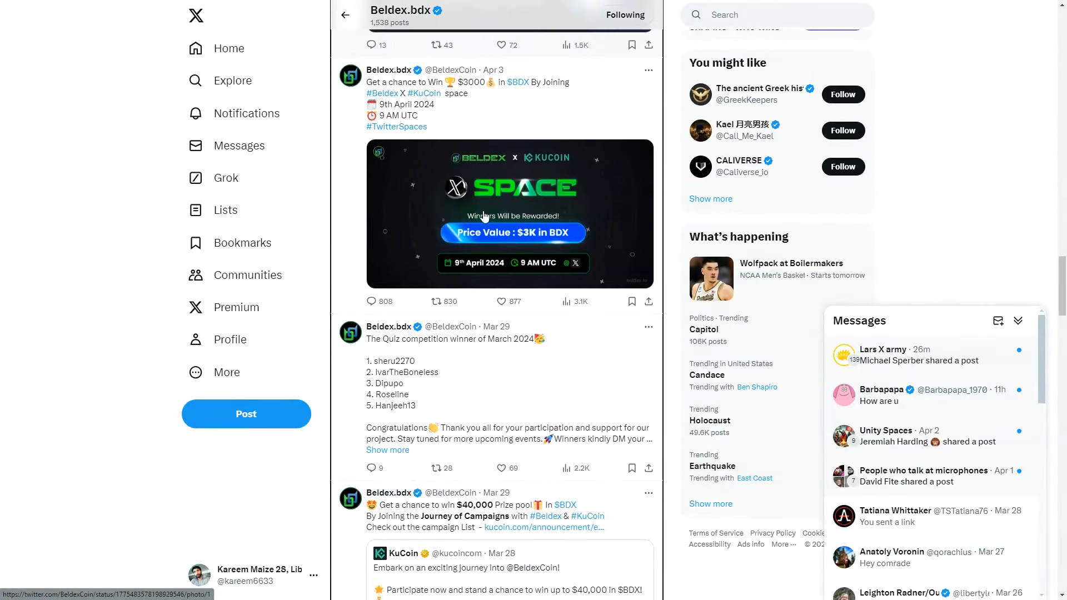
scroll(down, 3)
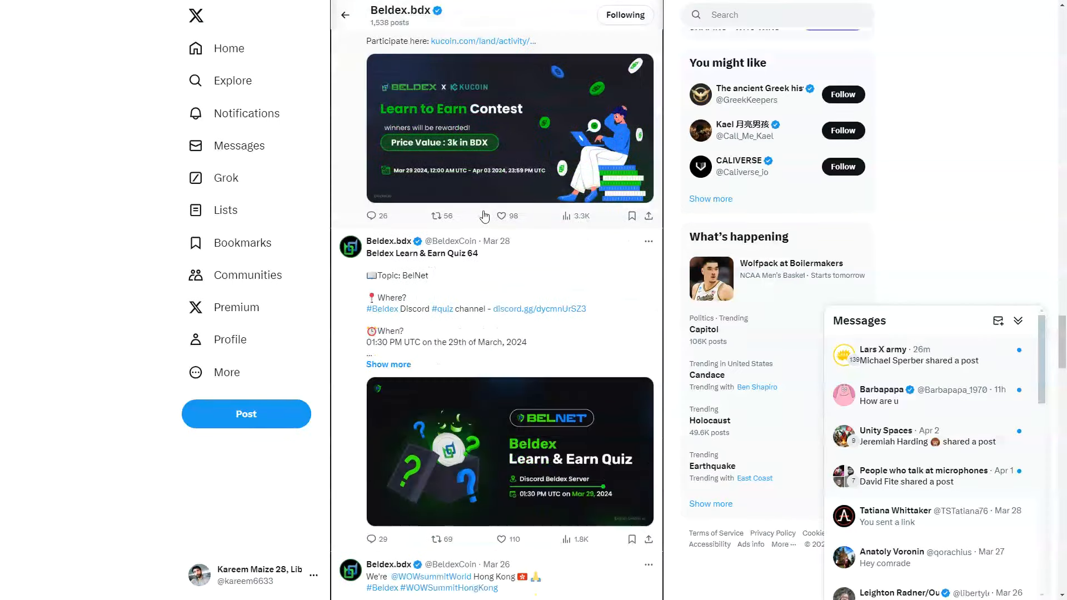
scroll(down, 3)
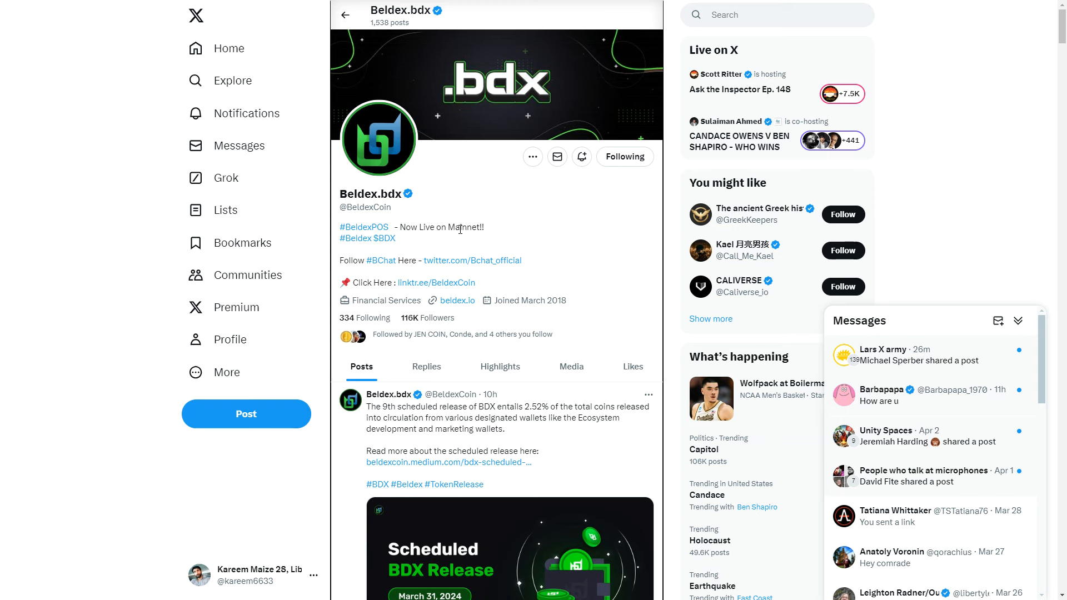
mouse_move(143, 242)
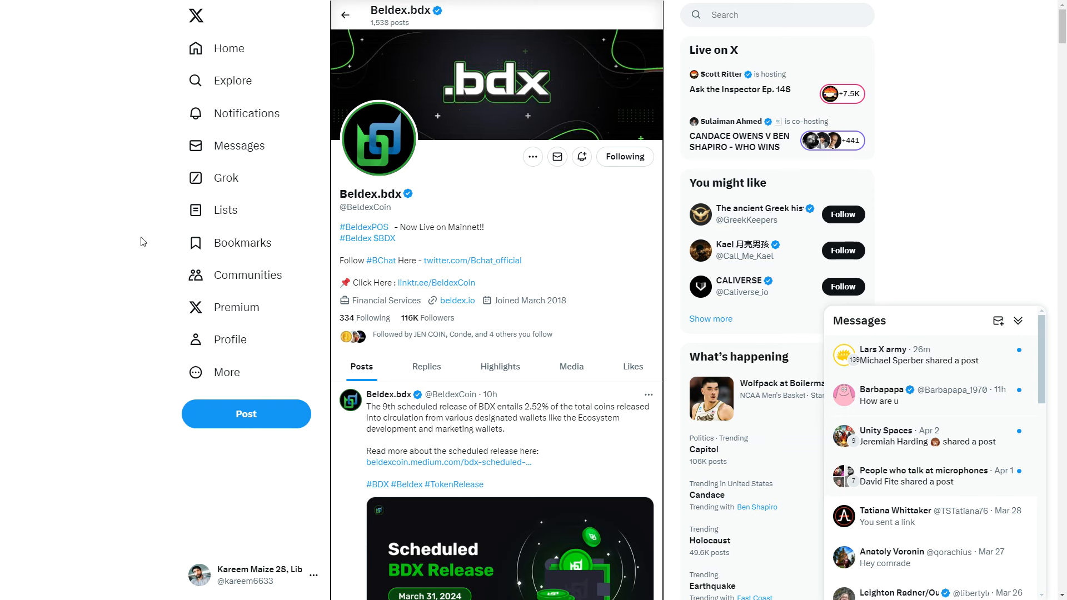